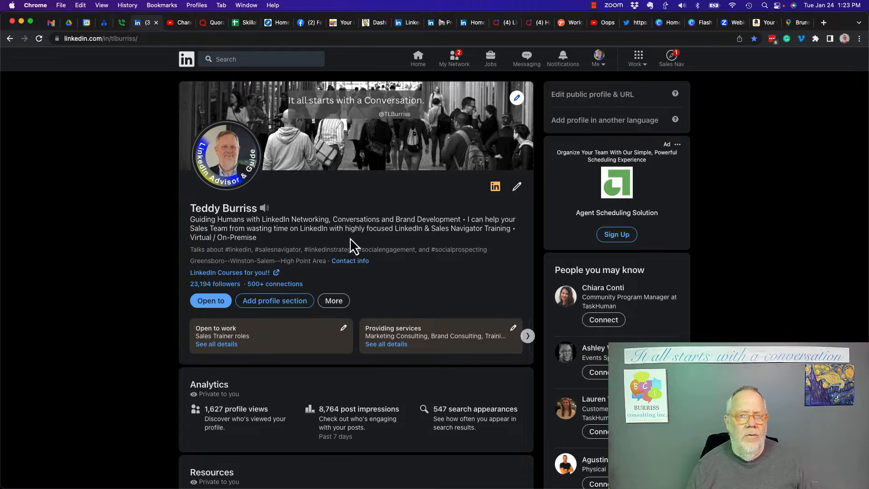
Step: Scroll through the full Experience page down to the Score Business Mentor entry
{"action": "scroll", "scroll_direction": "down", "scroll_amount": 3}
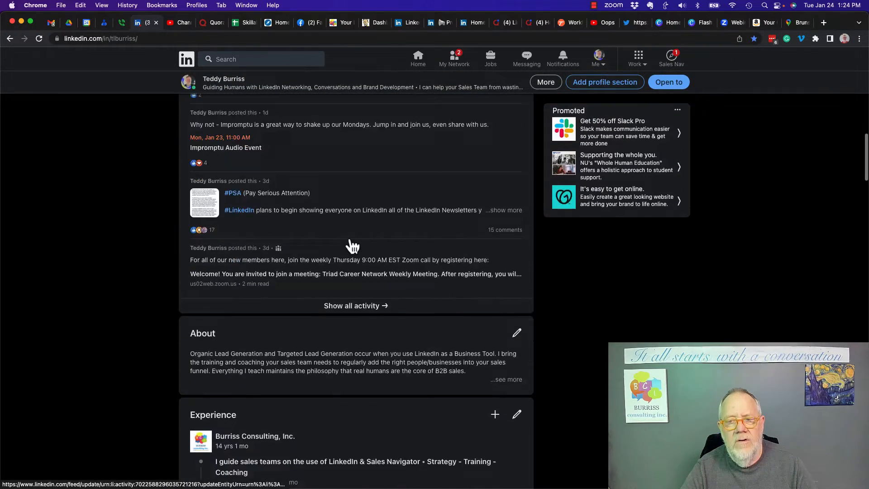
{"action": "scroll", "scroll_direction": "down", "scroll_amount": 3}
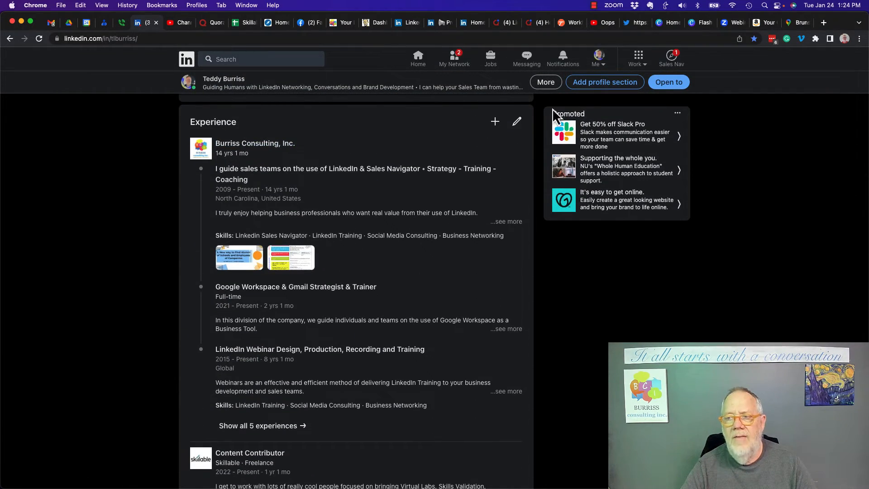
{"action": "mouse_move", "coordinate": [517, 121]}
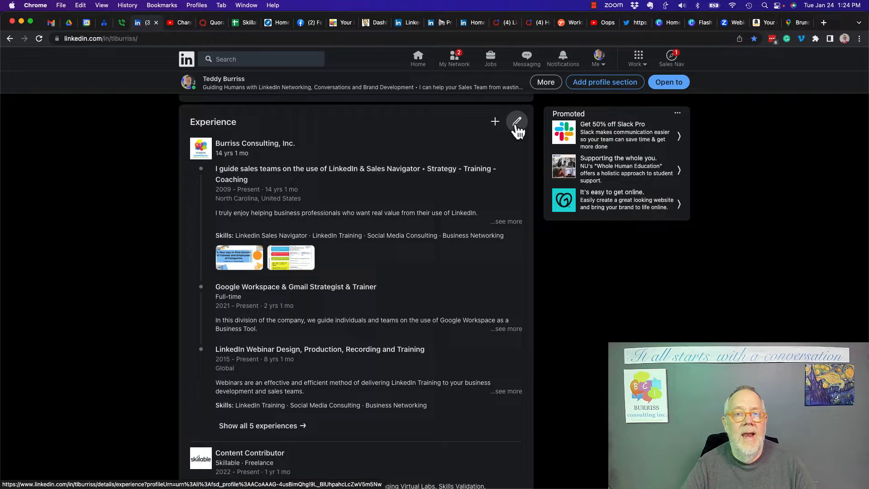
{"action": "scroll", "scroll_direction": "down", "scroll_amount": 3}
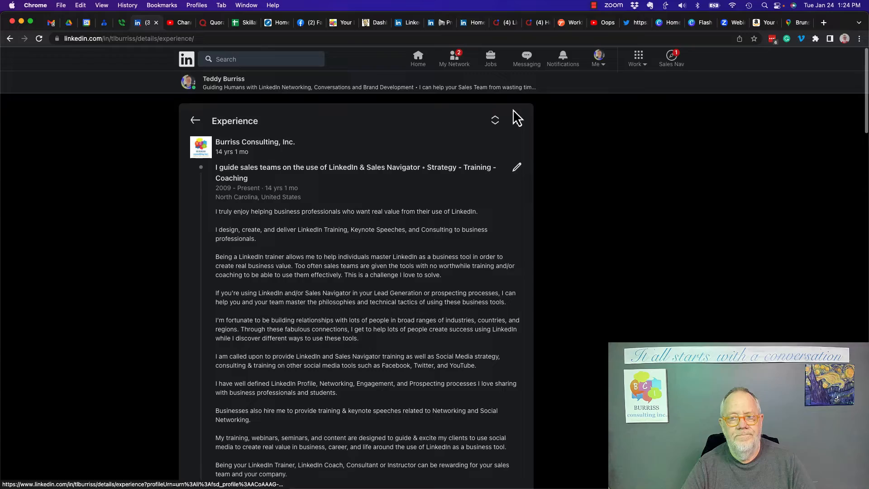
{"action": "scroll", "scroll_direction": "down", "scroll_amount": 3}
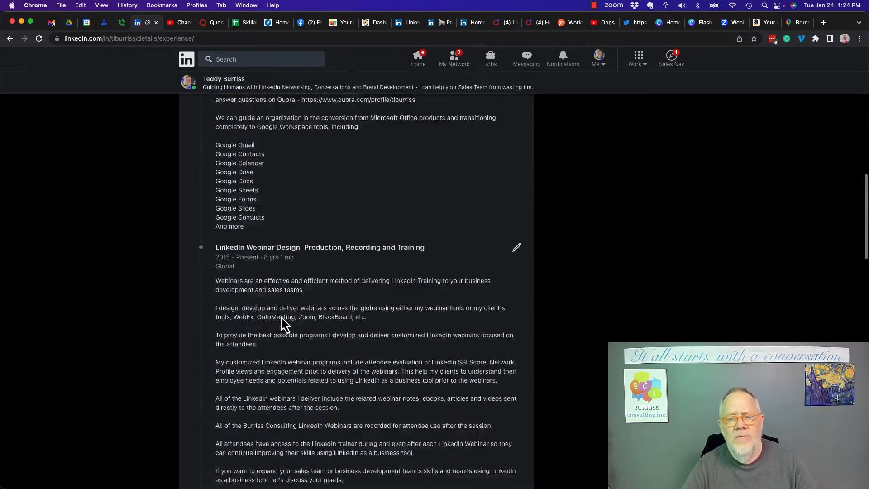
{"action": "scroll", "scroll_direction": "down", "scroll_amount": 3}
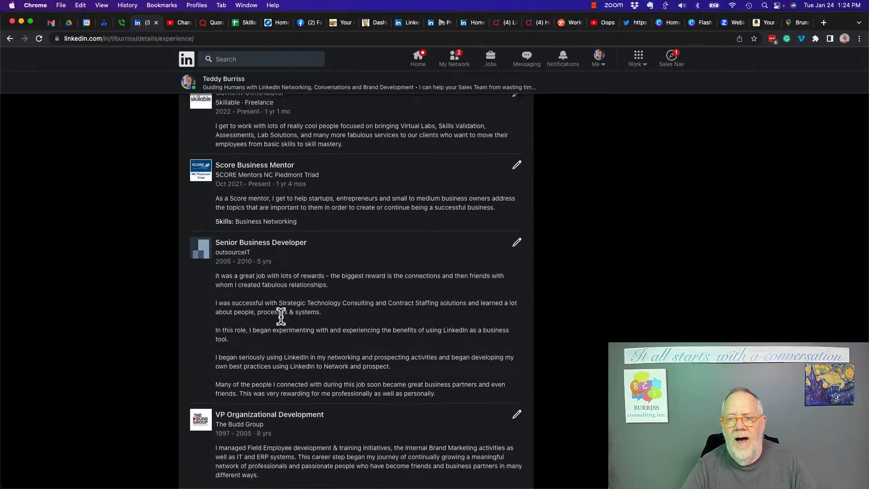
{"action": "scroll", "scroll_direction": "down", "scroll_amount": 3}
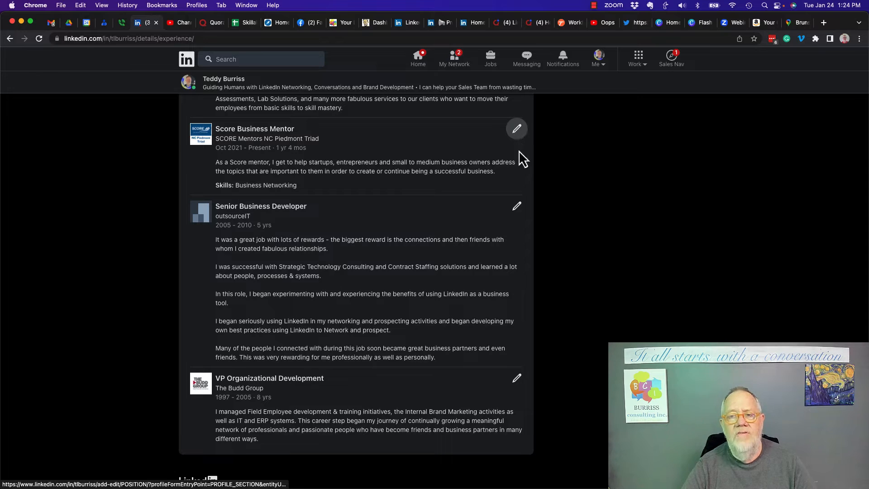
{"action": "mouse_move", "coordinate": [517, 129]}
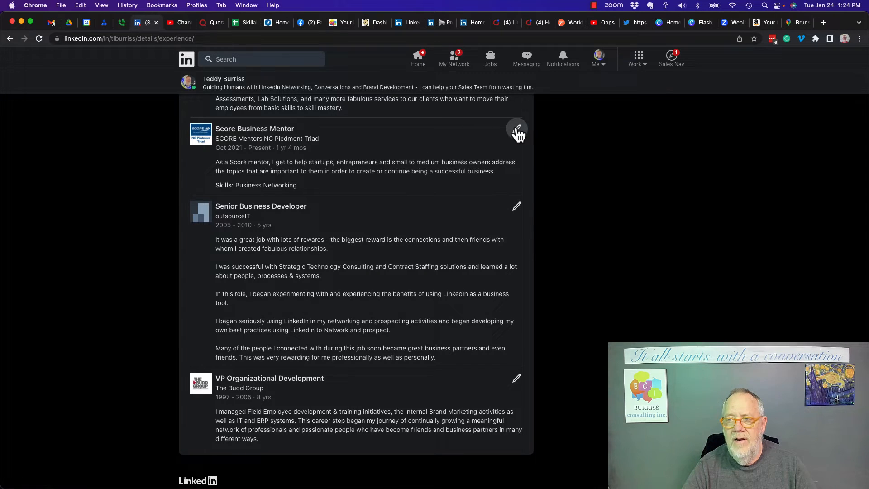
Step: Edit the Score Business Mentor entry and browse its Employment type options
{"action": "left_click", "coordinate": [517, 130]}
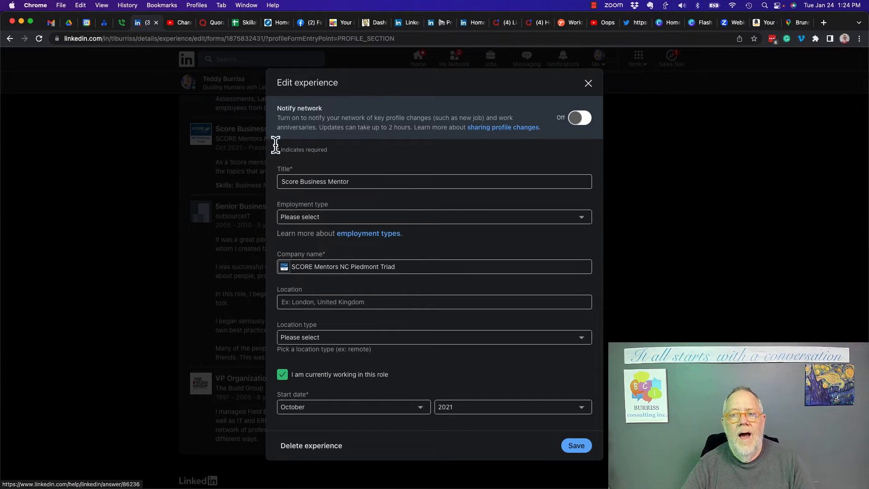
{"action": "mouse_move", "coordinate": [388, 164]}
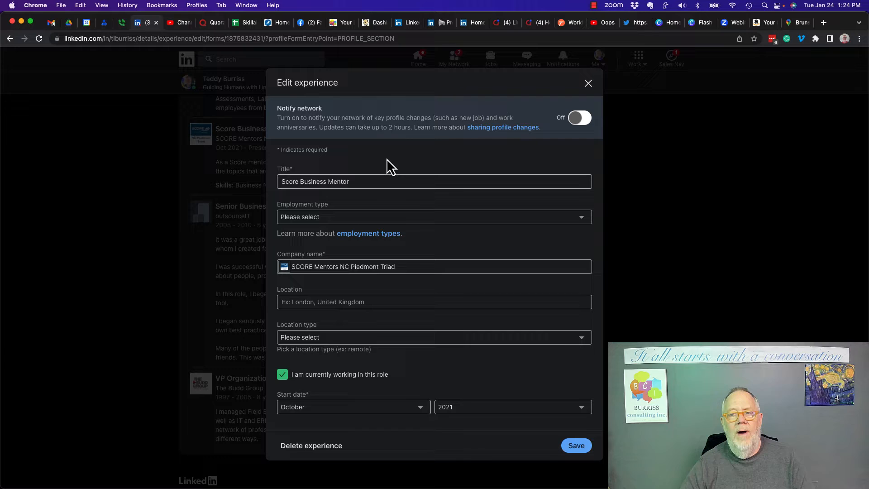
{"action": "mouse_move", "coordinate": [303, 229]}
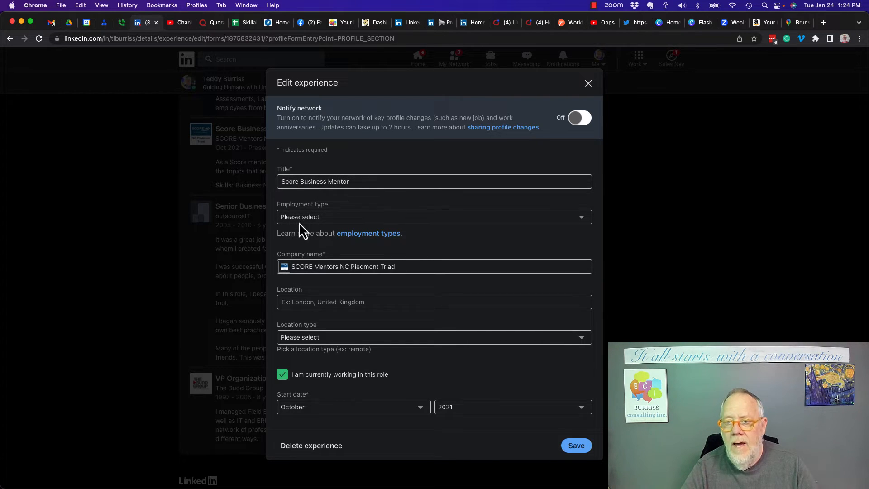
{"action": "left_click", "coordinate": [434, 217]}
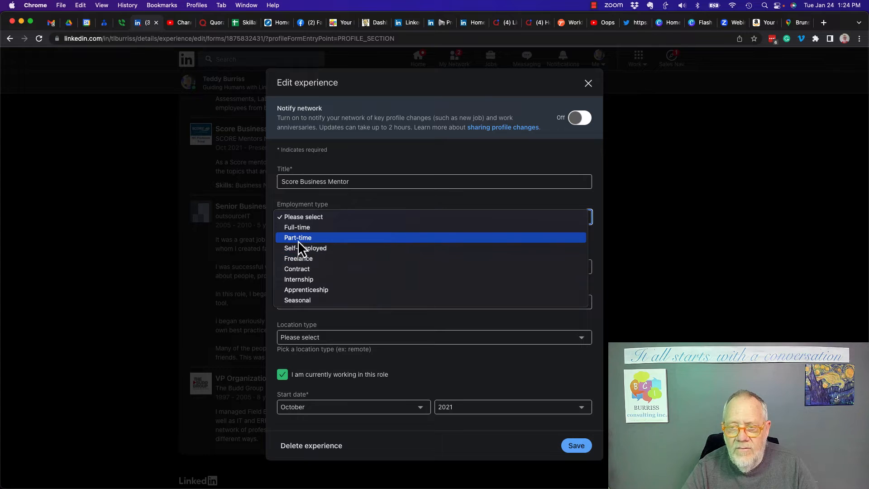
{"action": "mouse_move", "coordinate": [344, 282]}
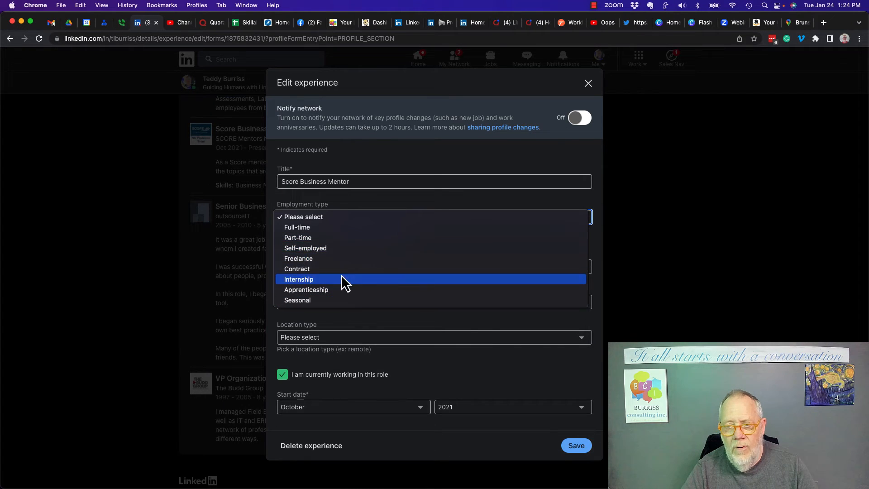
{"action": "mouse_move", "coordinate": [318, 253]}
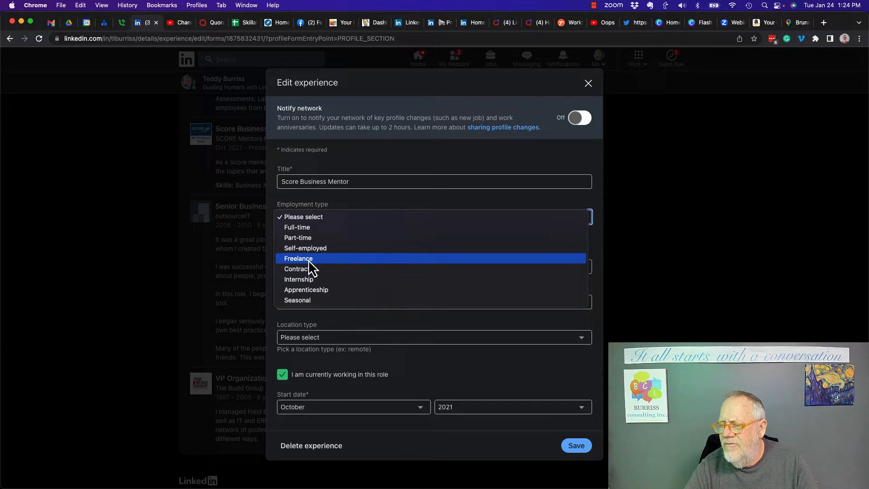
{"action": "mouse_move", "coordinate": [310, 300]}
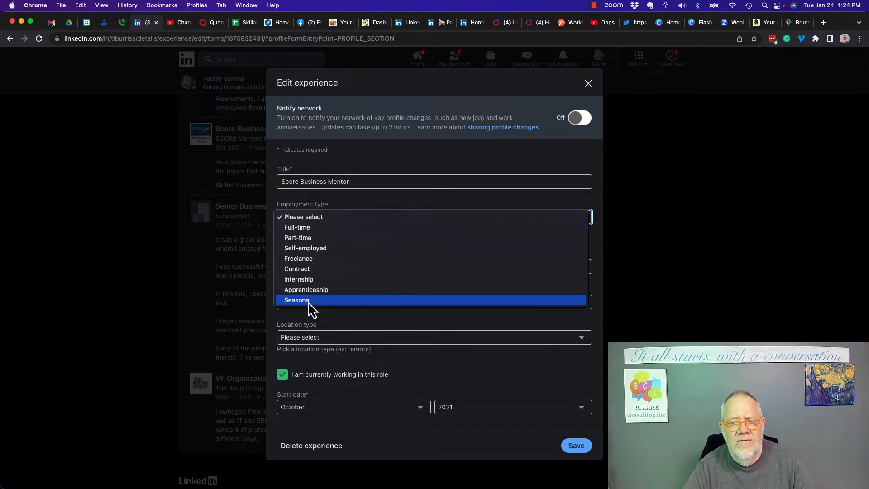
{"action": "mouse_move", "coordinate": [310, 254]}
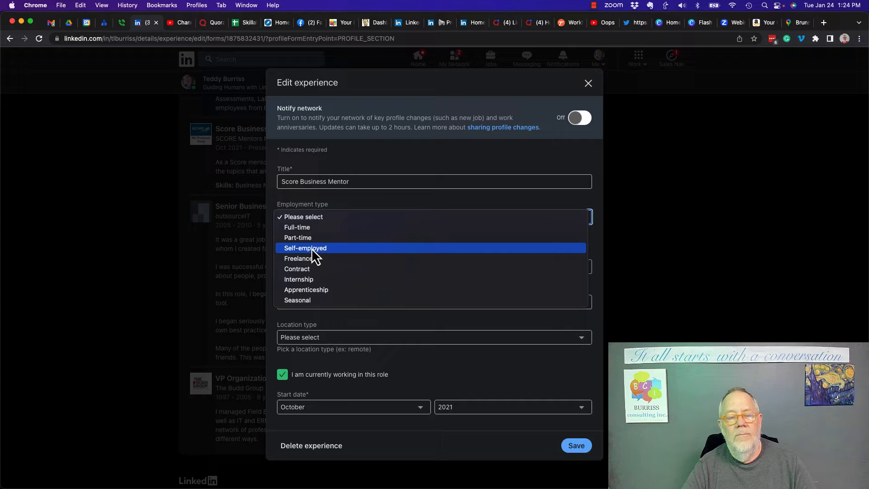
{"action": "mouse_move", "coordinate": [298, 233]}
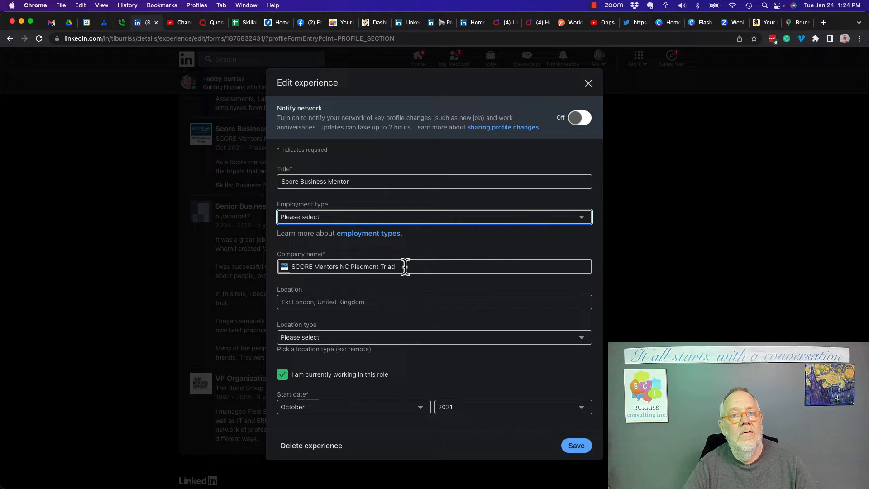
{"action": "mouse_move", "coordinate": [380, 270]}
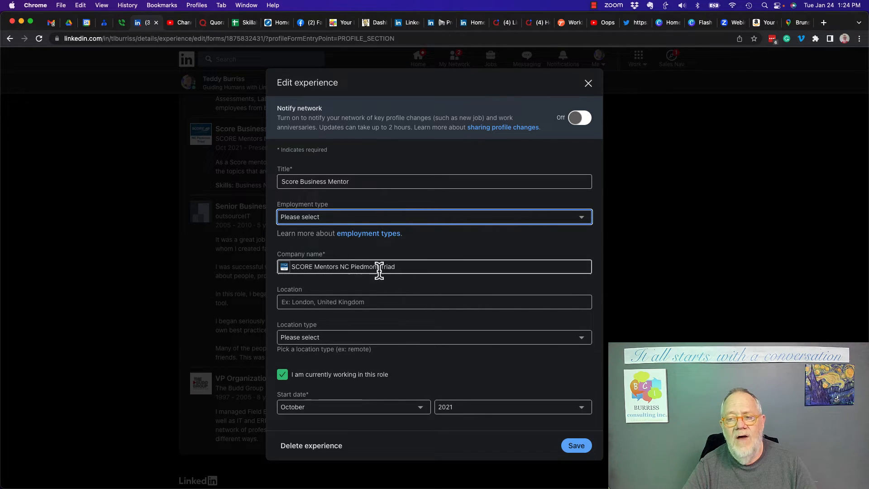
Step: Search 'Score' in Company name and select SCORE Mentors NC Piedmont Triad
{"action": "left_click", "coordinate": [400, 266]}
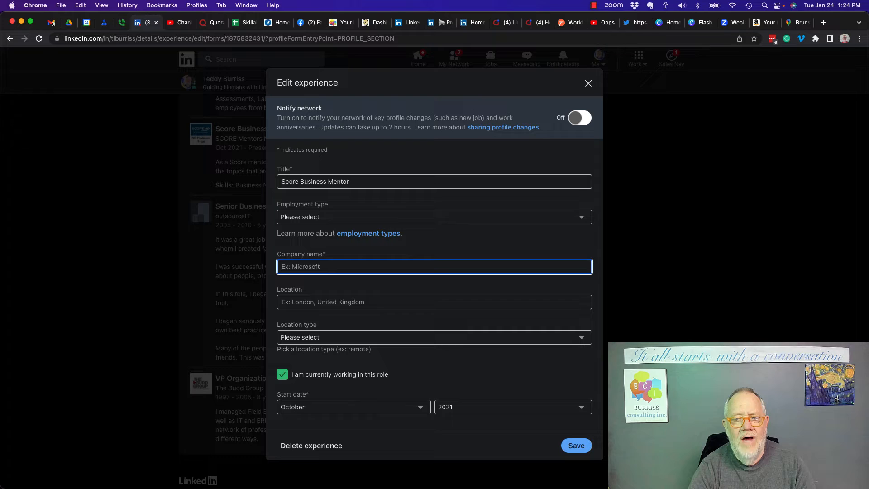
{"action": "type", "text": "Score Mentors"}
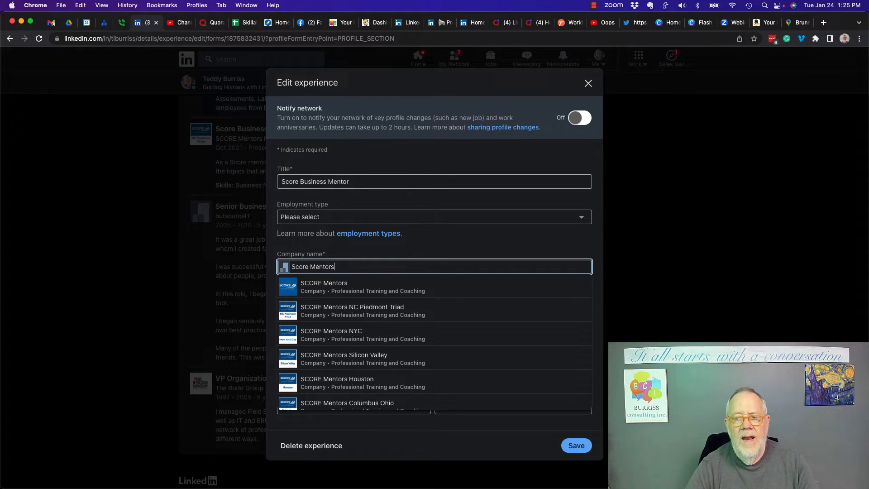
{"action": "mouse_move", "coordinate": [328, 319]}
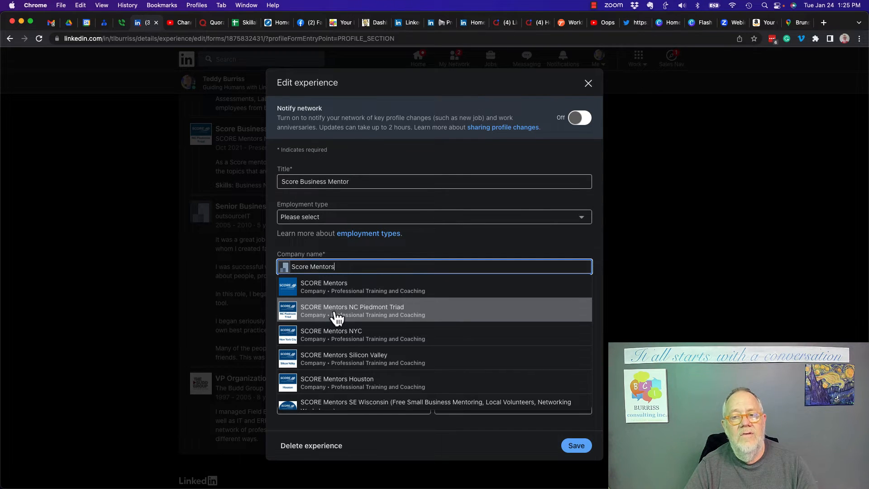
{"action": "mouse_move", "coordinate": [345, 264]}
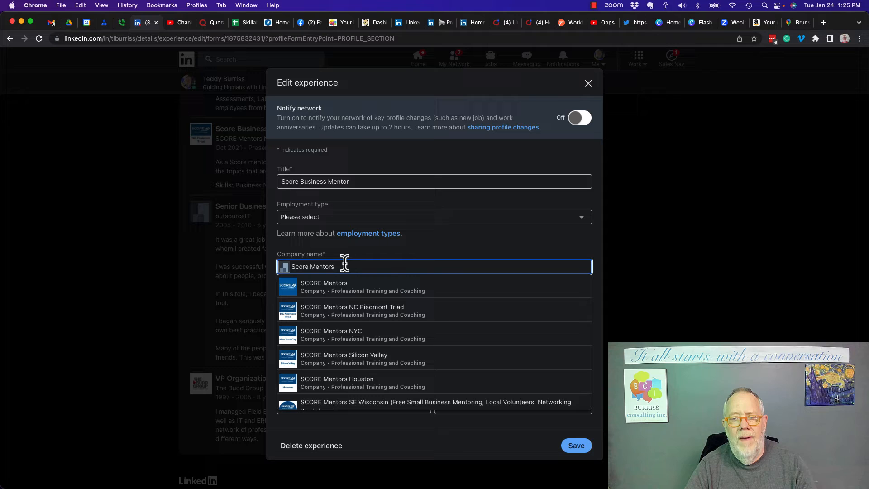
{"action": "left_click", "coordinate": [324, 286]}
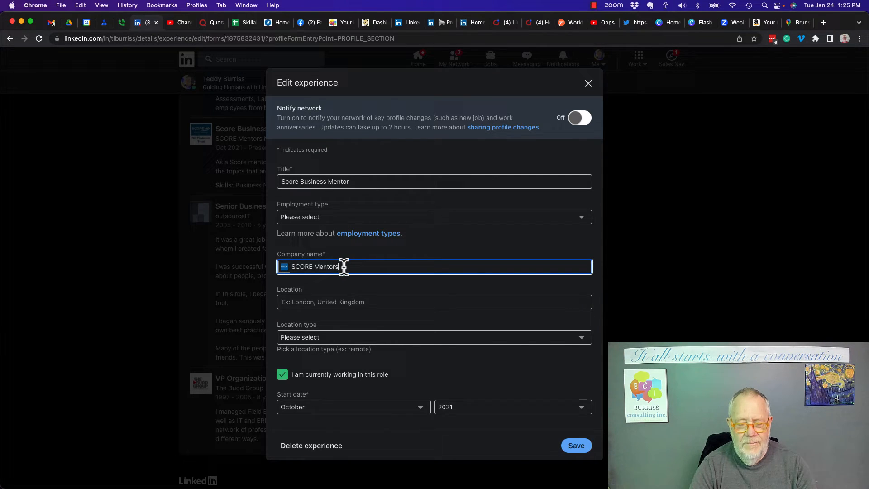
{"action": "left_click", "coordinate": [434, 266]}
{"action": "type", "text": " Nc"}
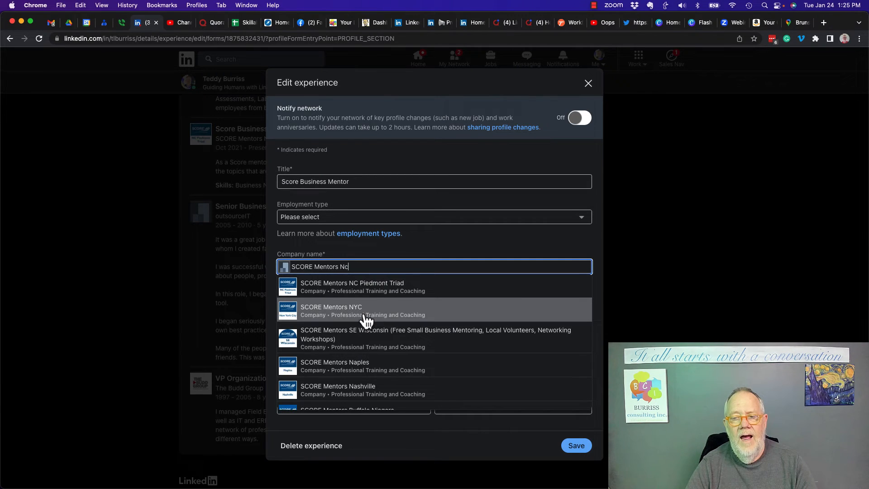
{"action": "left_click", "coordinate": [353, 286]}
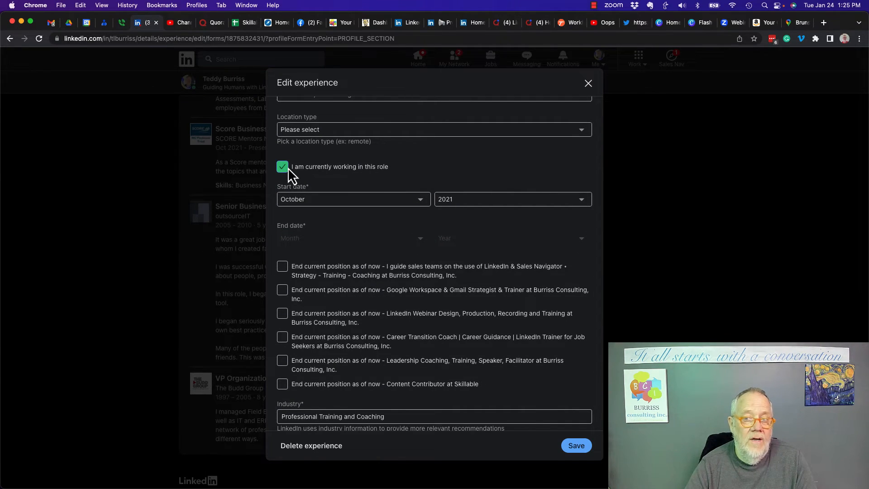
Step: Blank the start month, keeping year 2021 with the role still current
{"action": "left_click", "coordinate": [282, 167]}
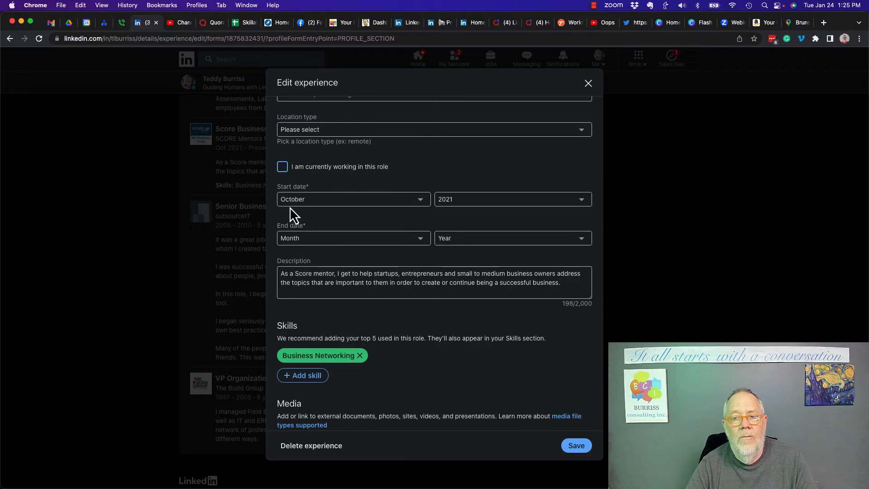
{"action": "mouse_move", "coordinate": [380, 231]}
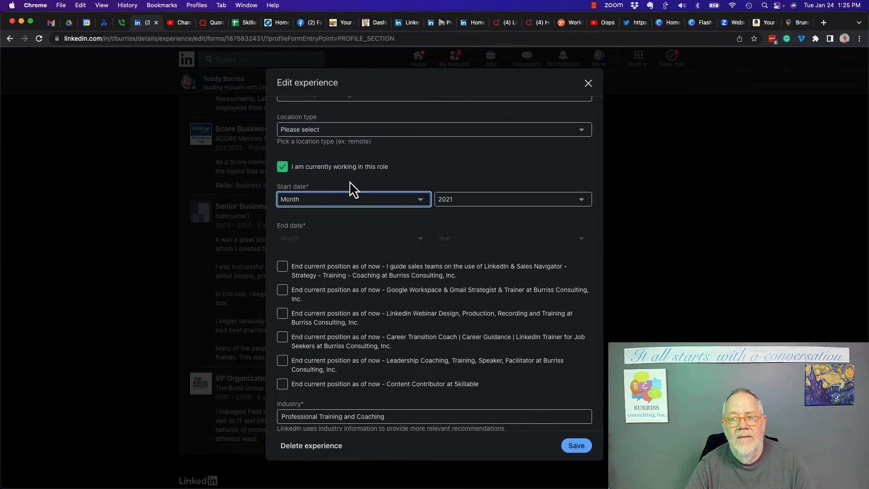
{"action": "scroll", "scroll_direction": "down", "scroll_amount": 3}
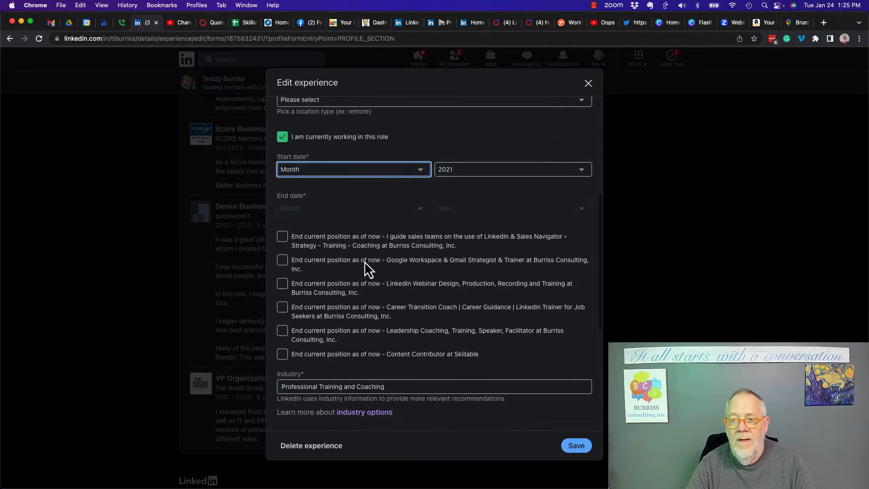
{"action": "scroll", "scroll_direction": "down", "scroll_amount": 3}
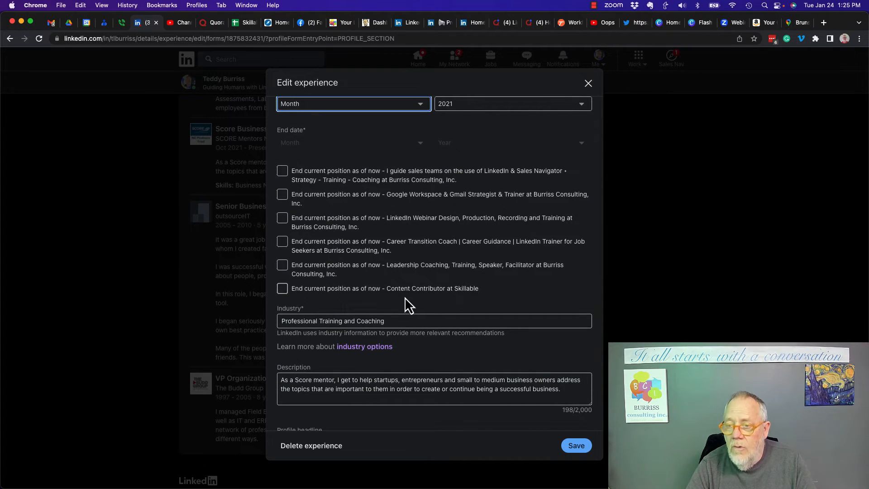
{"action": "scroll", "scroll_direction": "down", "scroll_amount": 3}
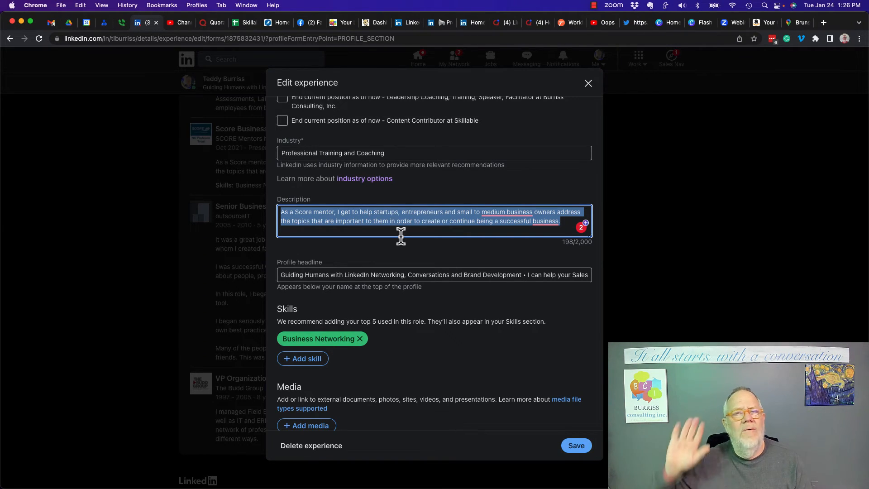
{"action": "mouse_move", "coordinate": [358, 231]}
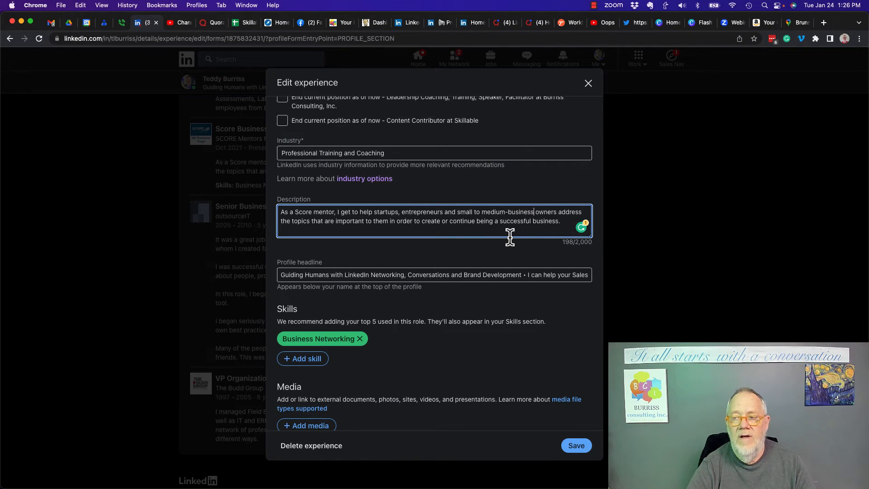
Step: Make the description read 'small to medium-business owners', keeping Business Networking as skill
{"action": "scroll", "scroll_direction": "down", "scroll_amount": 3}
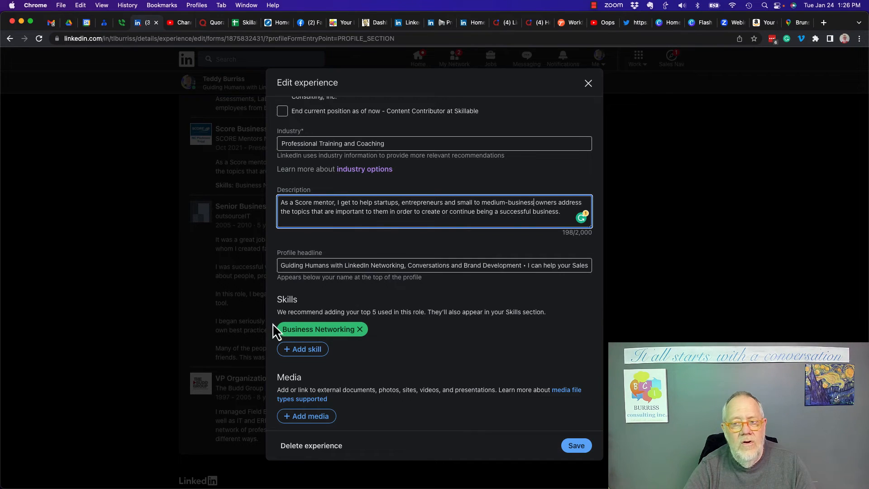
{"action": "mouse_move", "coordinate": [324, 381]}
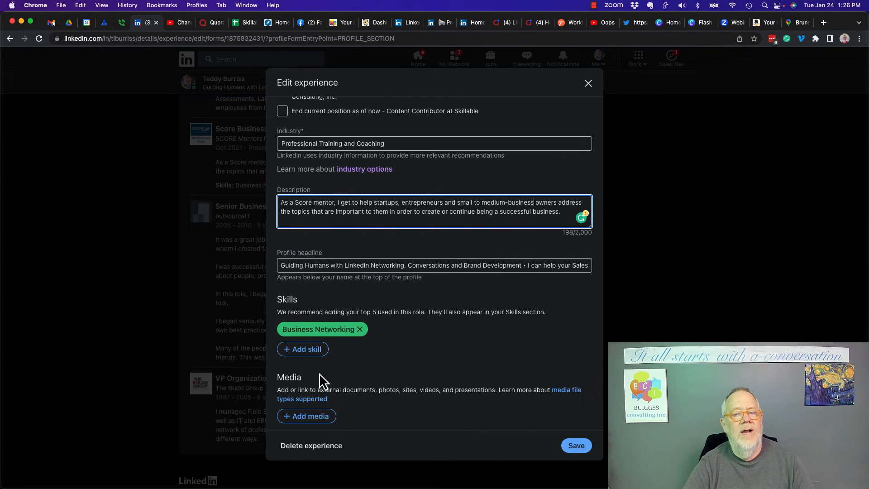
{"action": "mouse_move", "coordinate": [380, 315]}
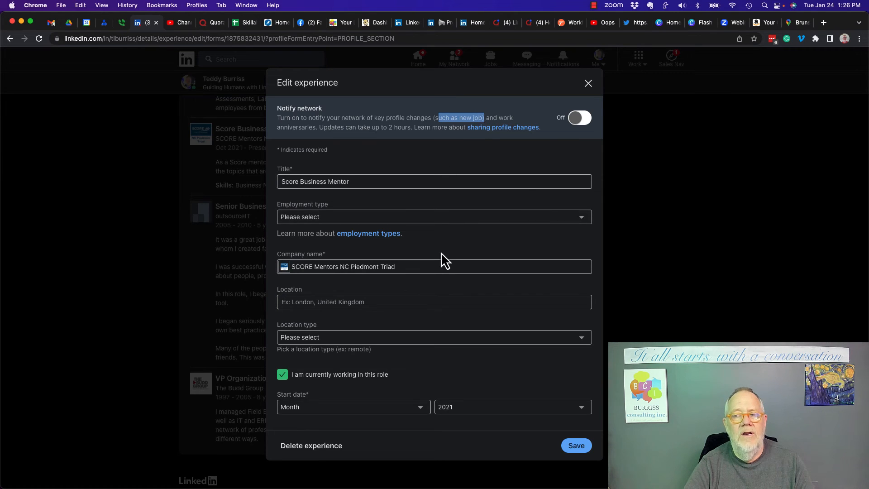
{"action": "scroll", "scroll_direction": "down", "scroll_amount": 3}
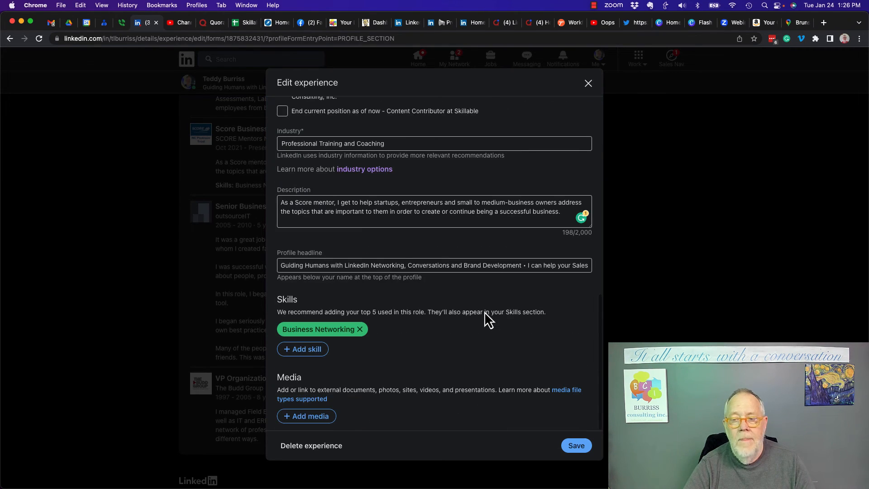
{"action": "mouse_move", "coordinate": [485, 311]}
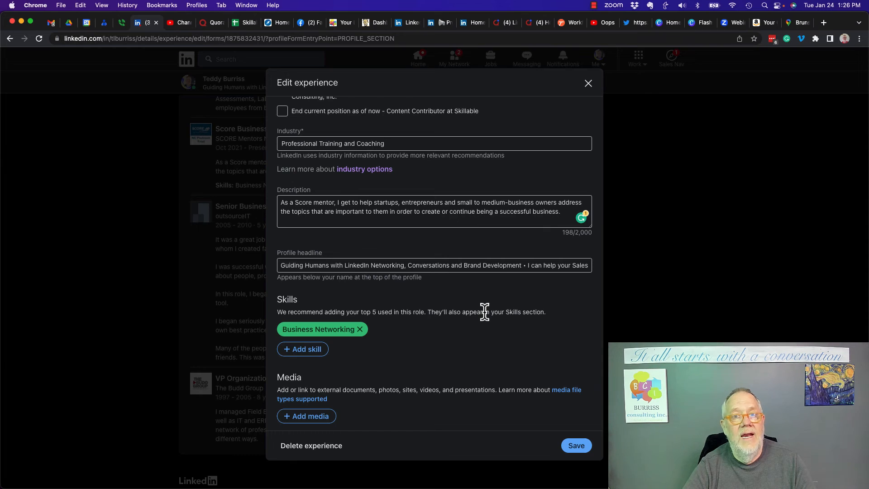
{"action": "mouse_move", "coordinate": [311, 455]}
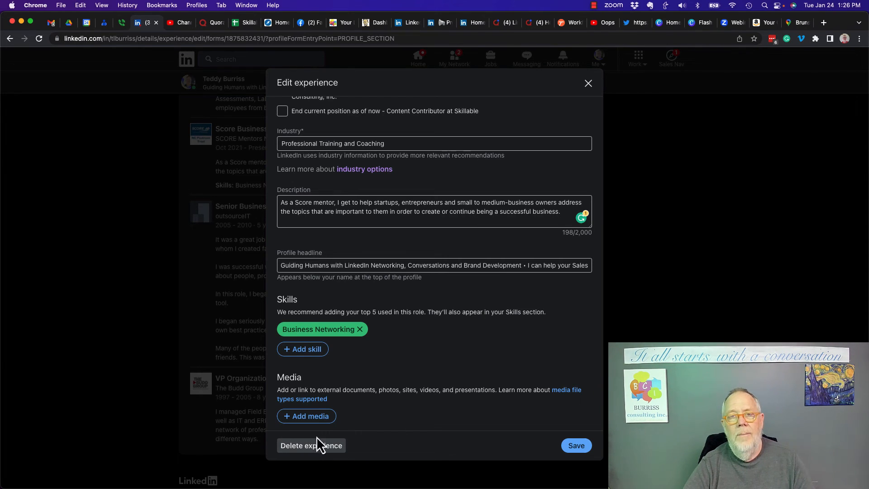
Step: Save the Score Business Mentor entry and confirm the 'Save was successful' toast
{"action": "left_click", "coordinate": [577, 446]}
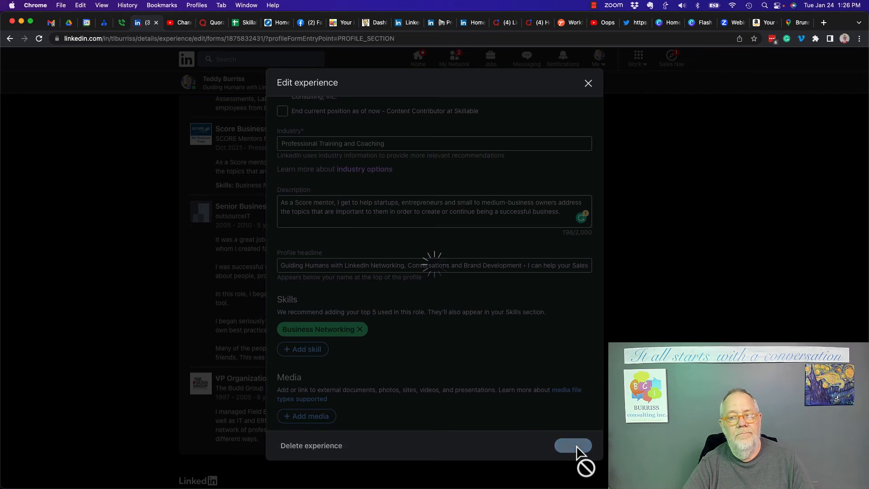
{"action": "left_click", "coordinate": [573, 445]}
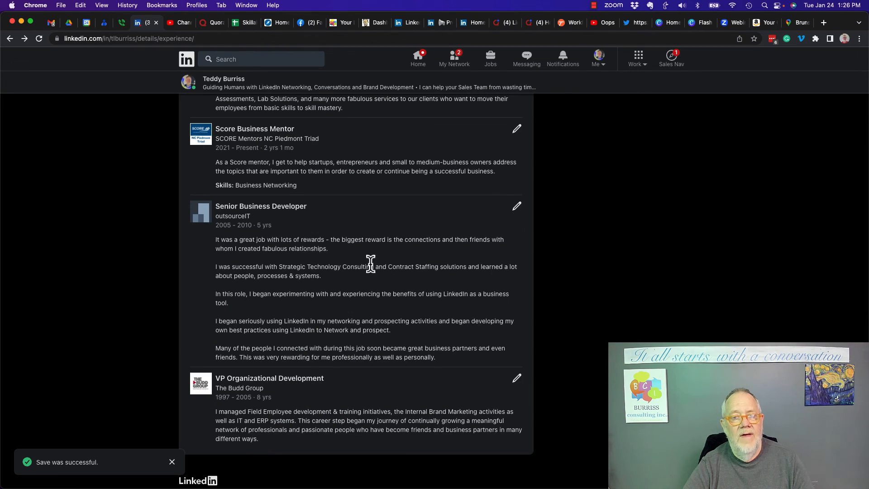
{"action": "mouse_move", "coordinate": [388, 186]}
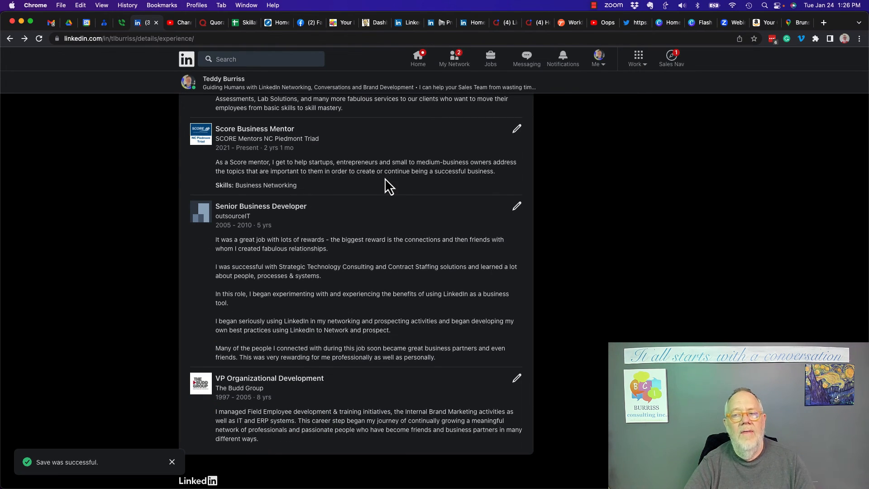
{"action": "scroll", "scroll_direction": "down", "scroll_amount": 3}
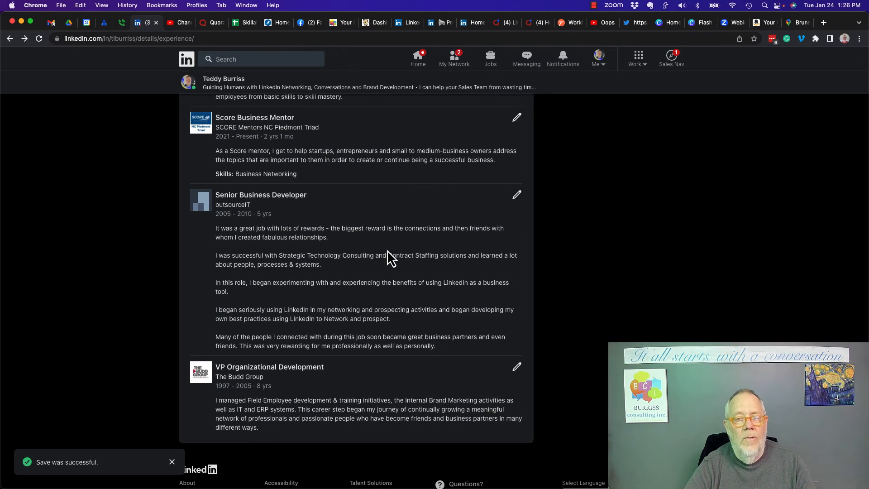
{"action": "mouse_move", "coordinate": [196, 91]}
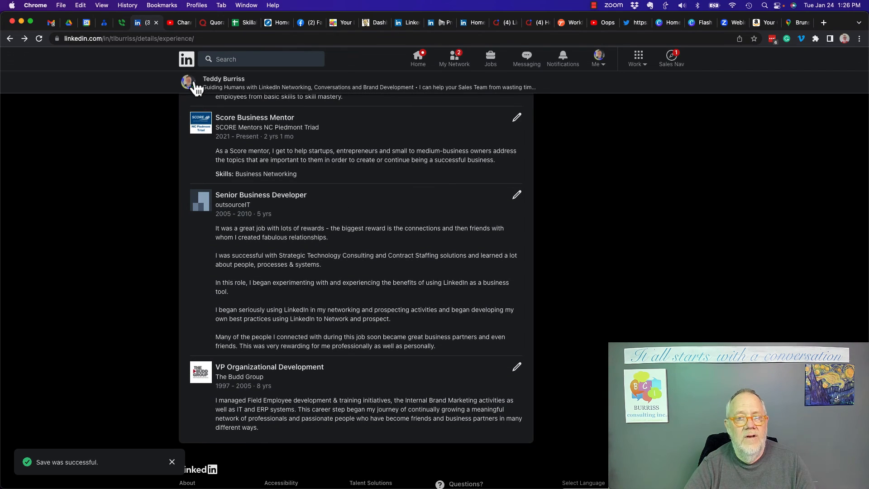